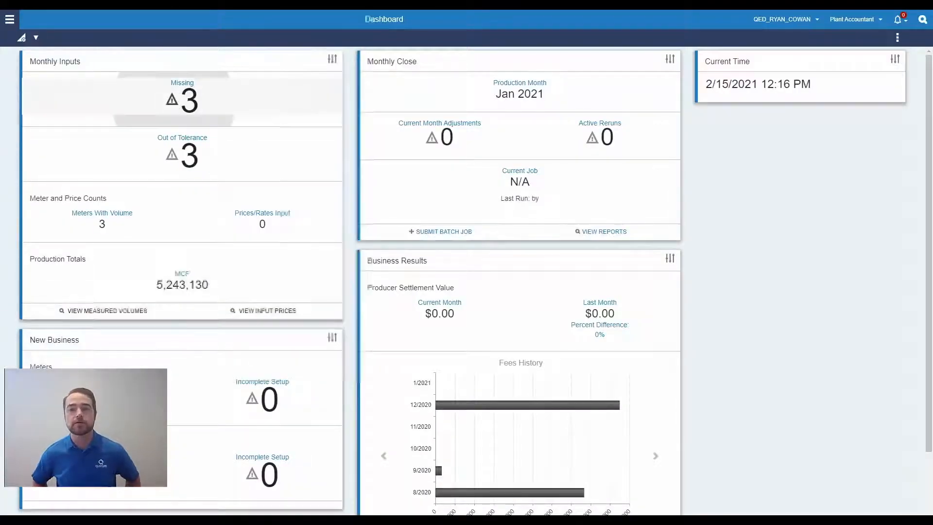
Show the component breakdown of meter RCD1's missing gas analysis from the Missing inputs list.
{"action": "left_click", "coordinate": [182, 99]}
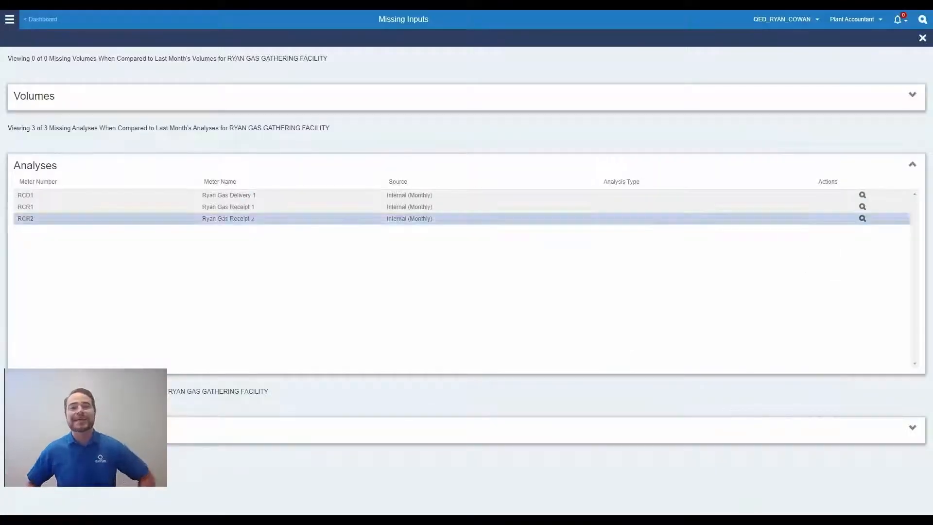
{"action": "left_click", "coordinate": [861, 194]}
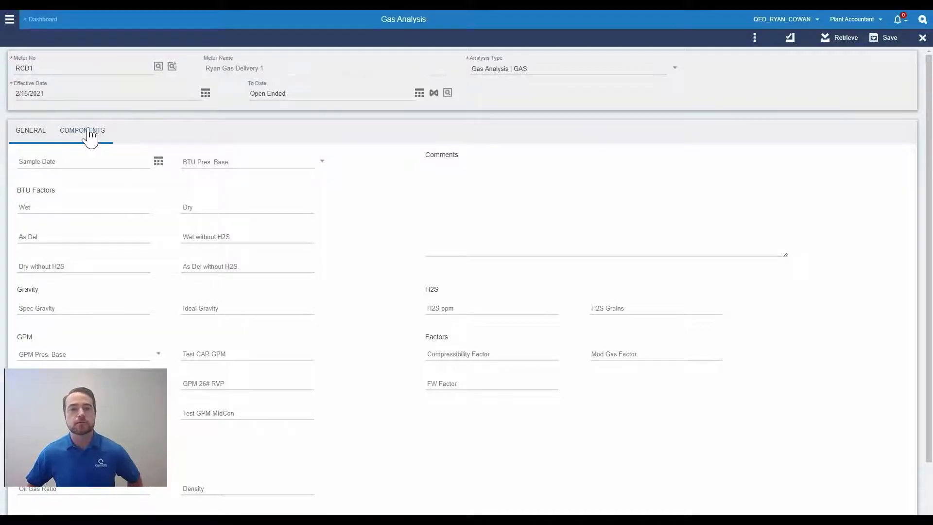
{"action": "left_click", "coordinate": [30, 130]}
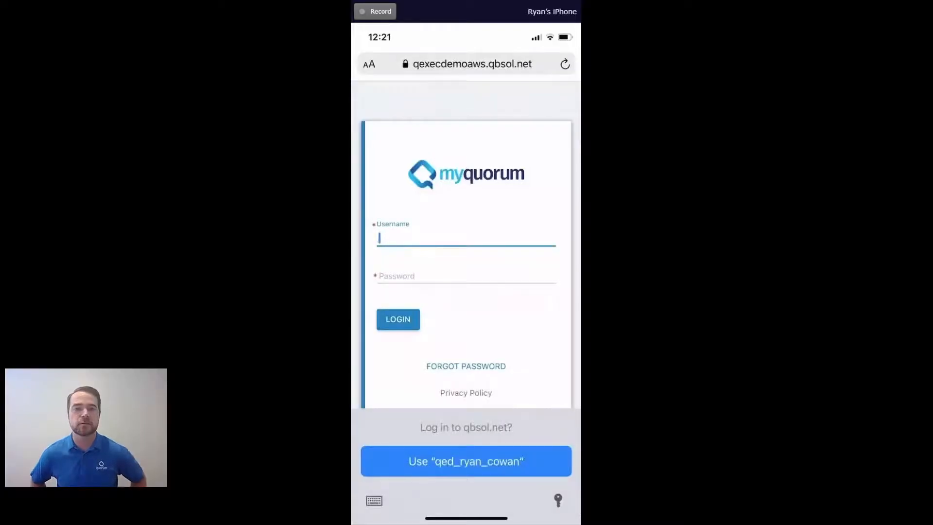
Sign in on the iPhone with the saved credentials and view the mobile dashboard cards.
{"action": "left_click", "coordinate": [466, 460]}
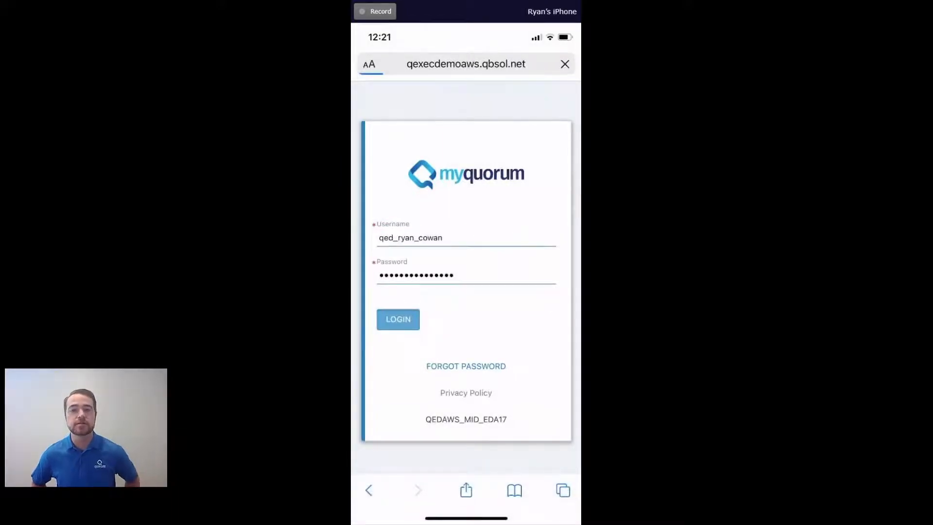
{"action": "left_click", "coordinate": [397, 319]}
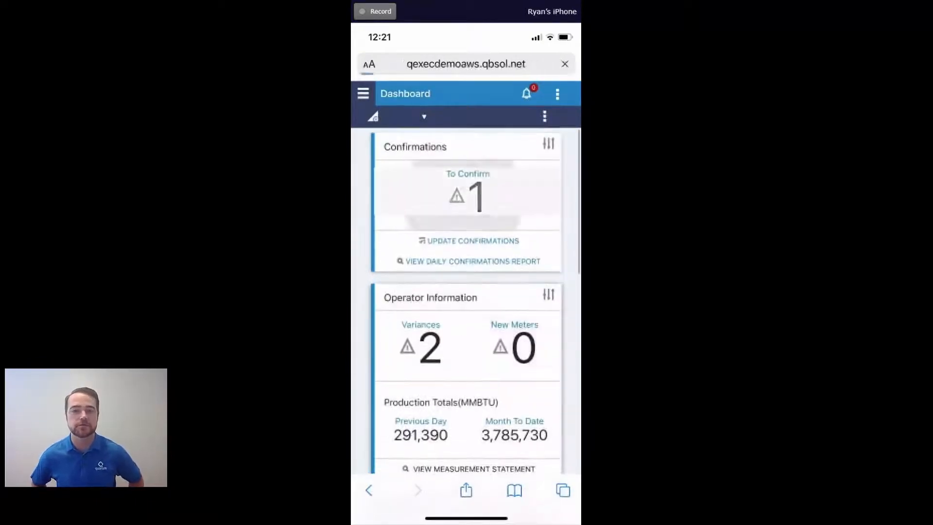
{"action": "left_click", "coordinate": [472, 241]}
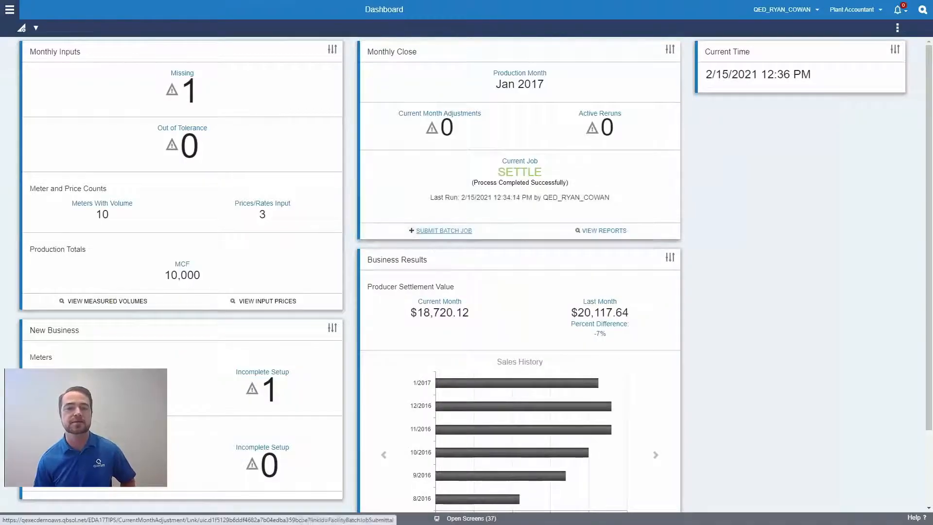
Load the batch job steps for RYAN PROCESSING FACILITY (RCPP) with accounting date 2/1/2017.
{"action": "left_click", "coordinate": [443, 230]}
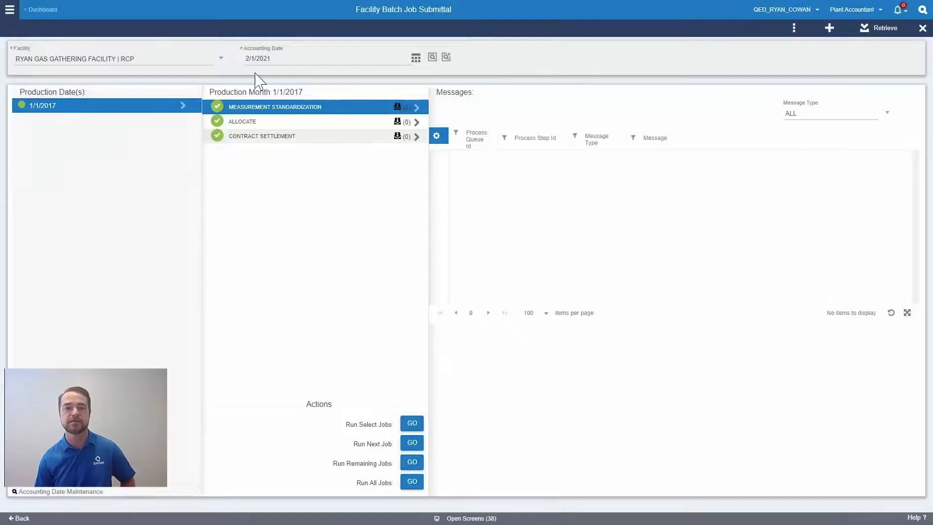
{"action": "type", "text": "RYAN PROCESSING FACILITY | RCPP"}
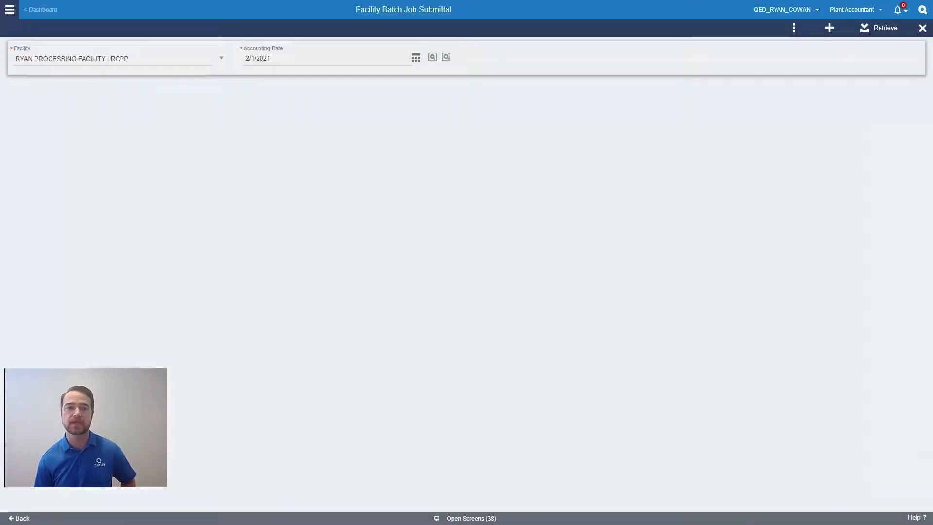
{"action": "type", "text": "2/1/2017"}
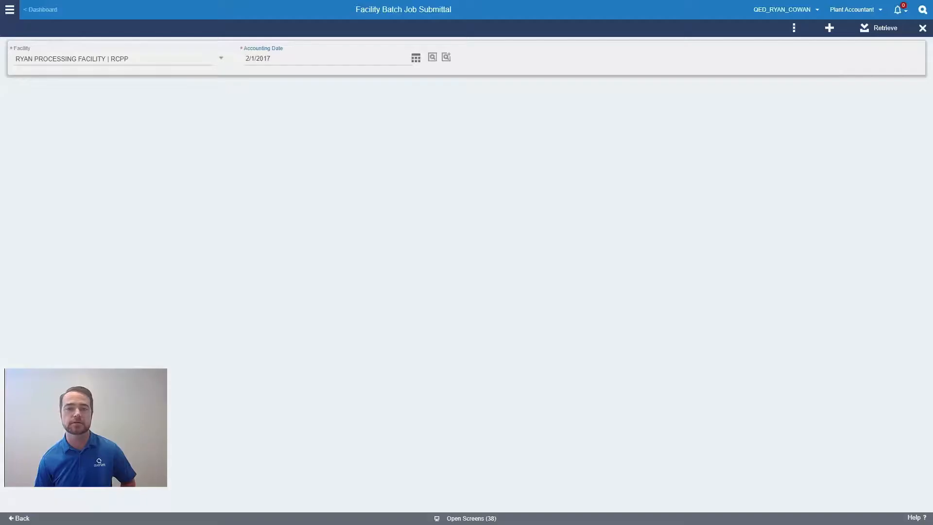
{"action": "left_click", "coordinate": [883, 27]}
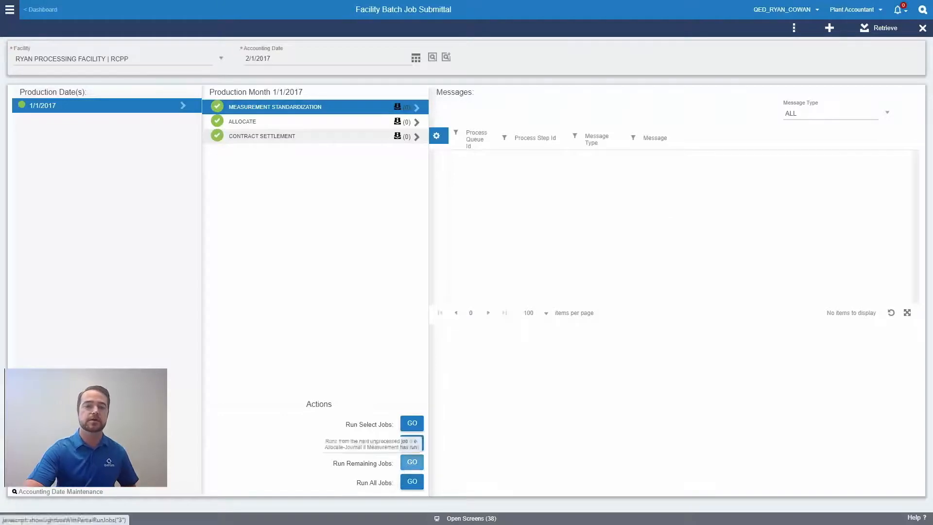
Submit Run All Jobs for the production month.
{"action": "left_click", "coordinate": [411, 481]}
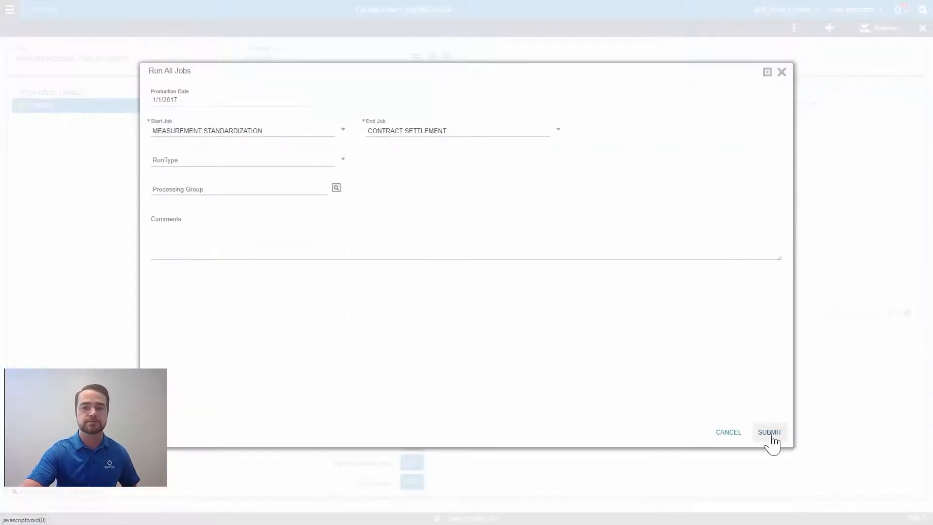
{"action": "left_click", "coordinate": [768, 432]}
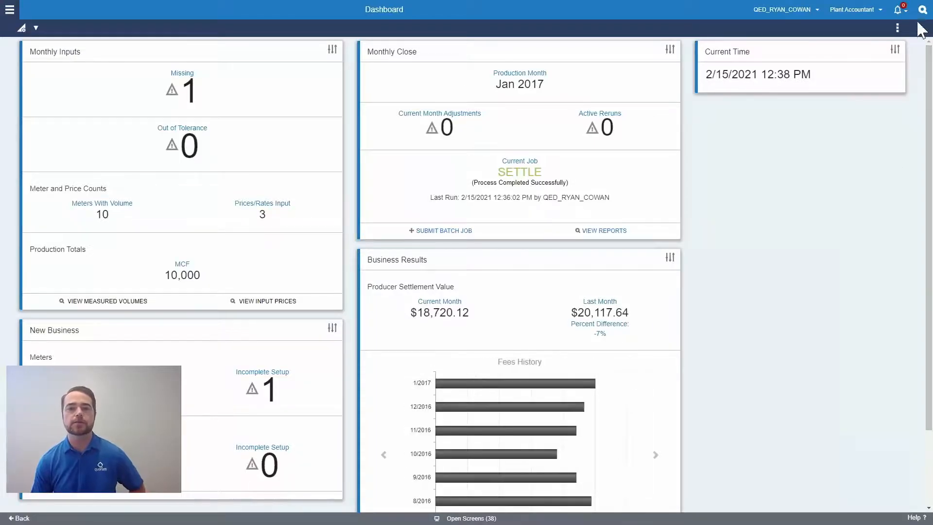
Execute the favorite RWC GAS STATEMENT(QTIP) report from the ENGS: Reports catalogue.
{"action": "type", "text": "repor"}
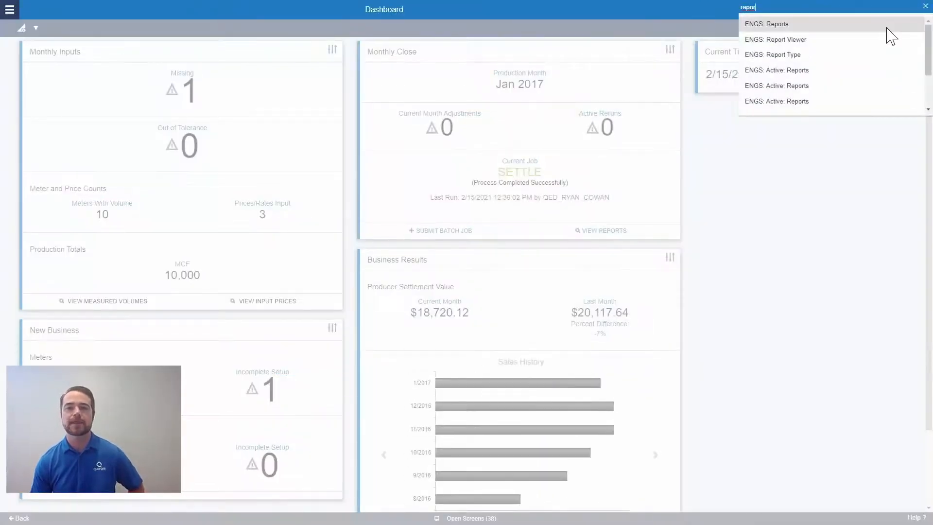
{"action": "left_click", "coordinate": [766, 24]}
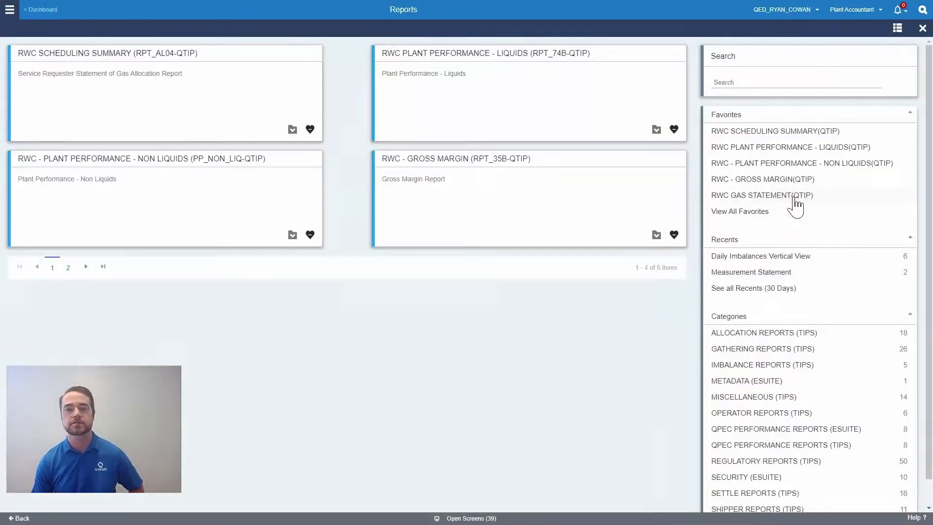
{"action": "left_click", "coordinate": [761, 195]}
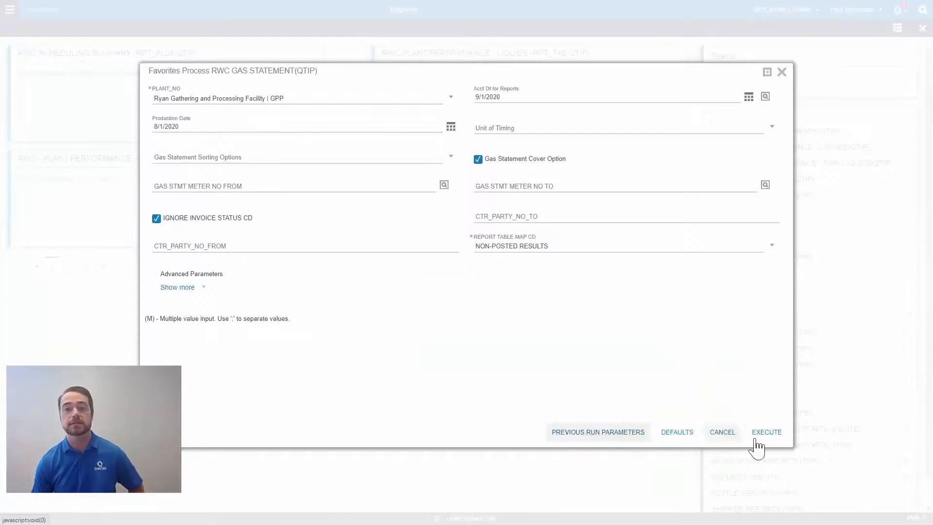
{"action": "left_click", "coordinate": [766, 431]}
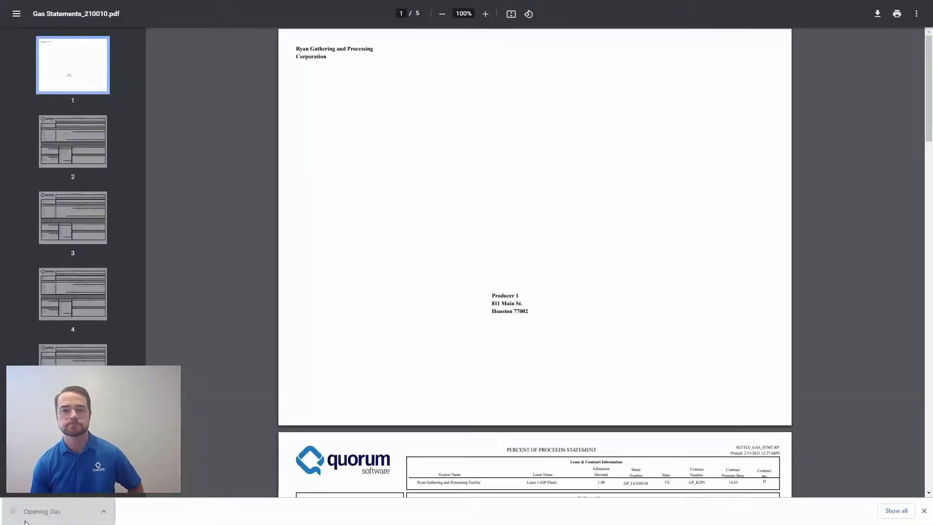
{"action": "scroll", "scroll_direction": "down", "scroll_amount": 3}
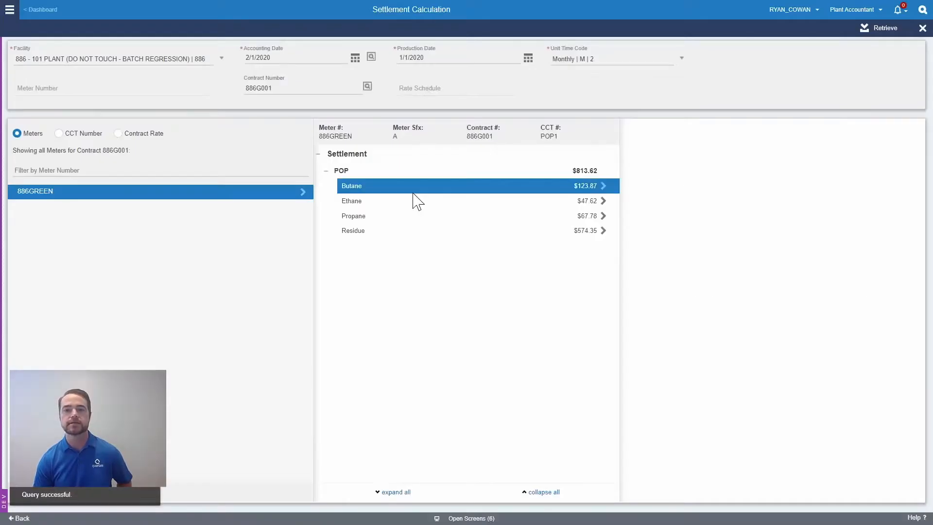
Leave contract 886G001's settlement calculation for the Allocated Volumes Query design.
{"action": "left_click", "coordinate": [351, 186]}
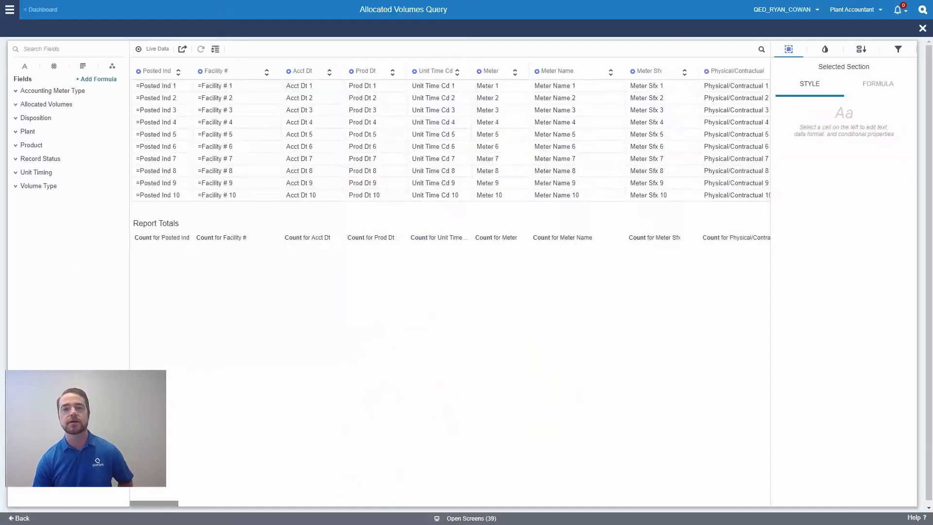
Filter Acct Dt equal to 2/1/2017 and Facility # to RYAN PROCESSING FACILITY, then load Live Data.
{"action": "left_click", "coordinate": [898, 49]}
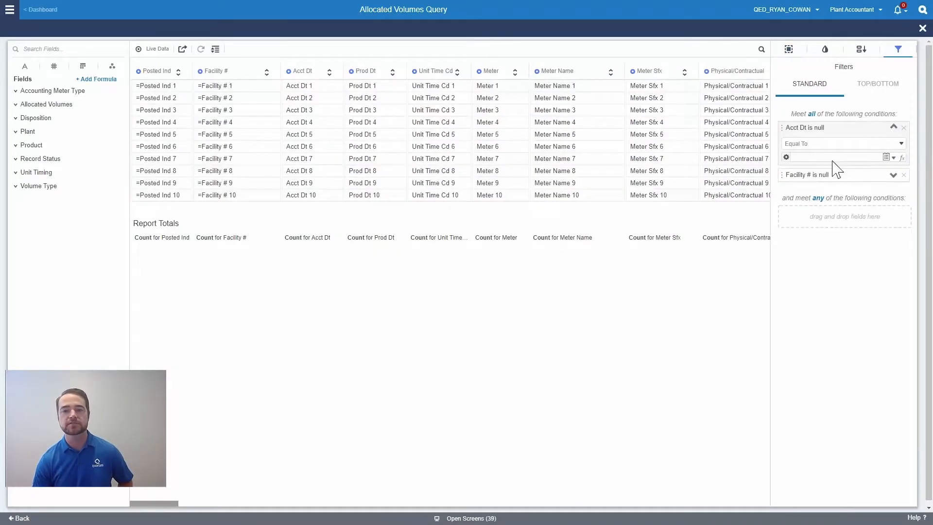
{"action": "type", "text": "2/1/2017"}
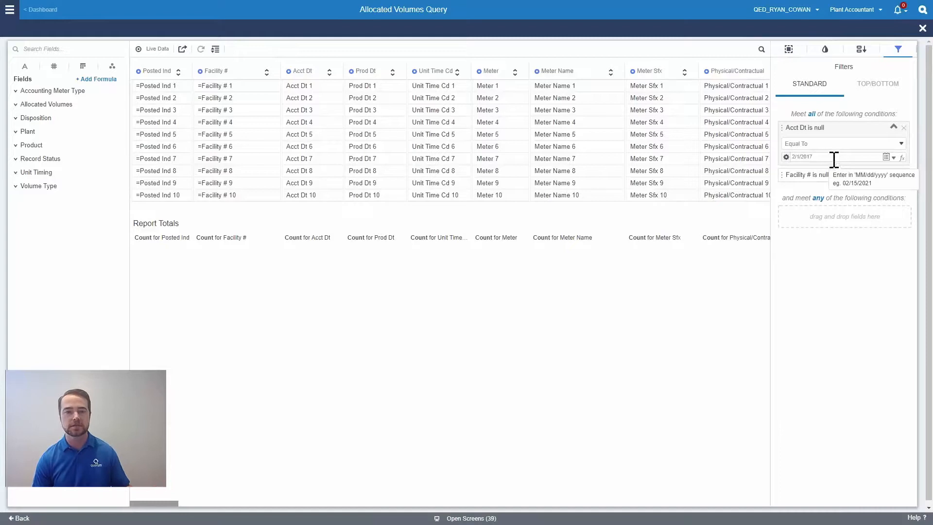
{"action": "left_click", "coordinate": [840, 175]}
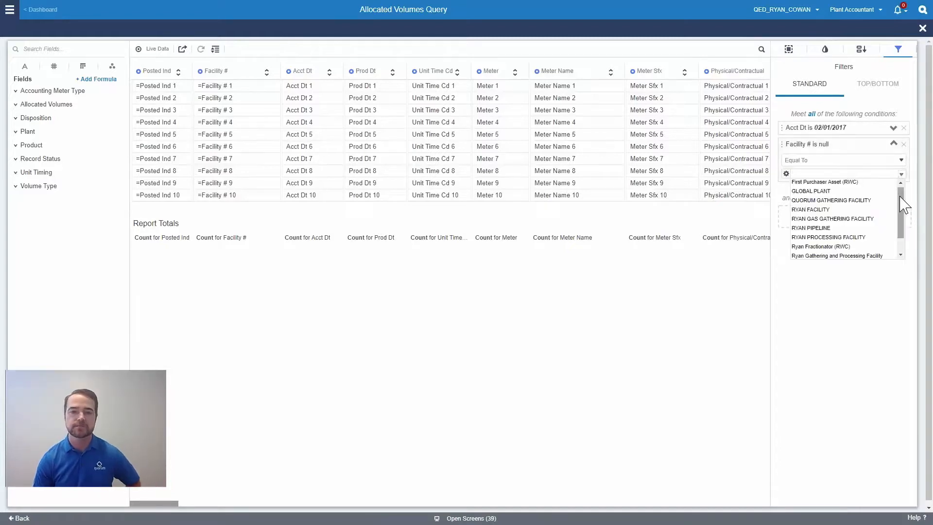
{"action": "left_click", "coordinate": [829, 236]}
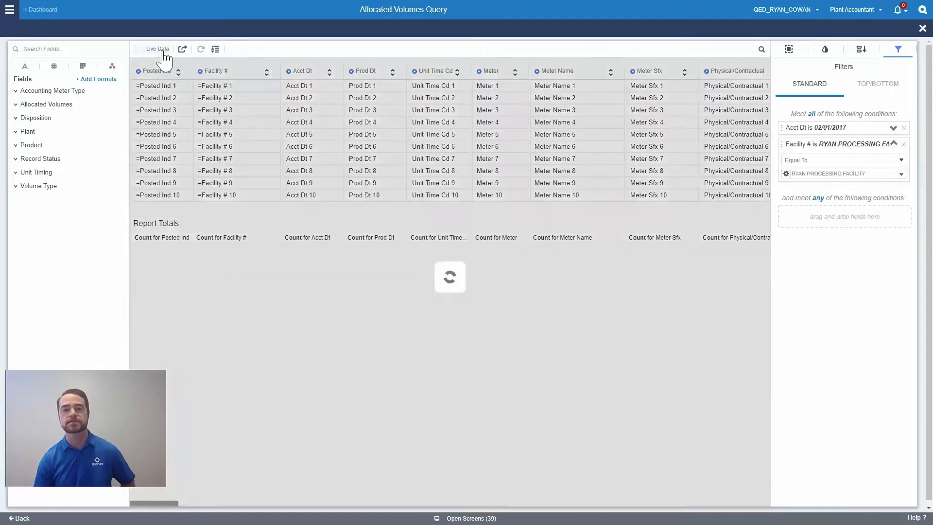
{"action": "left_click", "coordinate": [157, 49]}
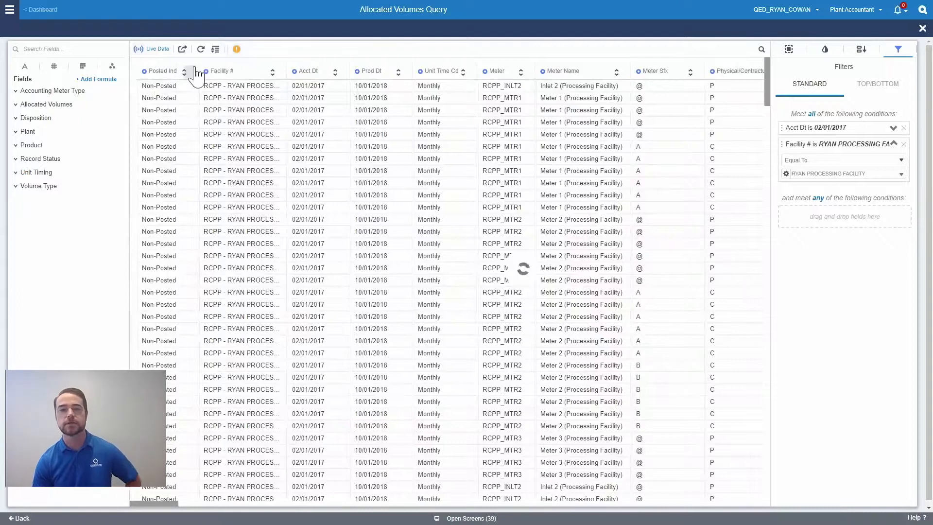